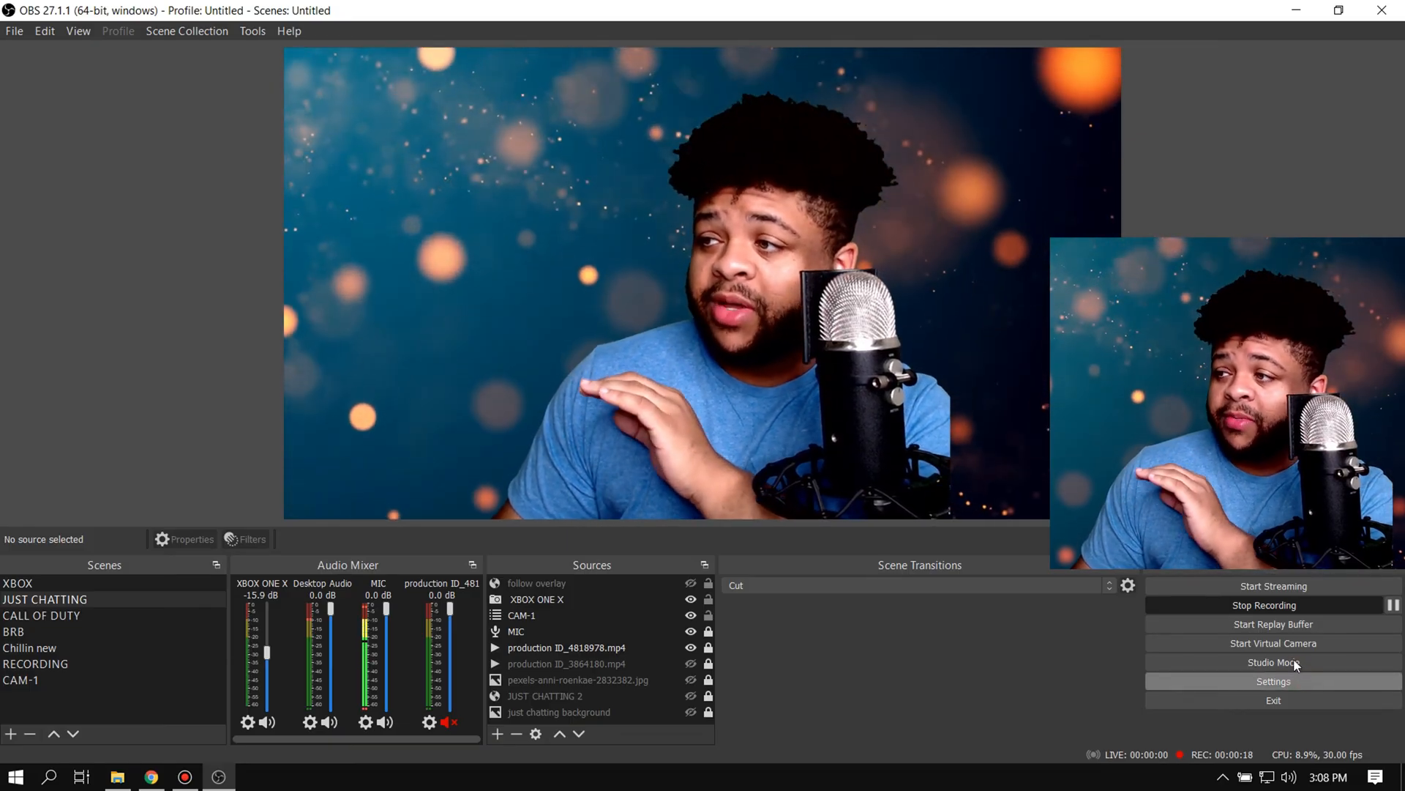
- Open the Settings dialog from the Controls dock
click(1273, 682)
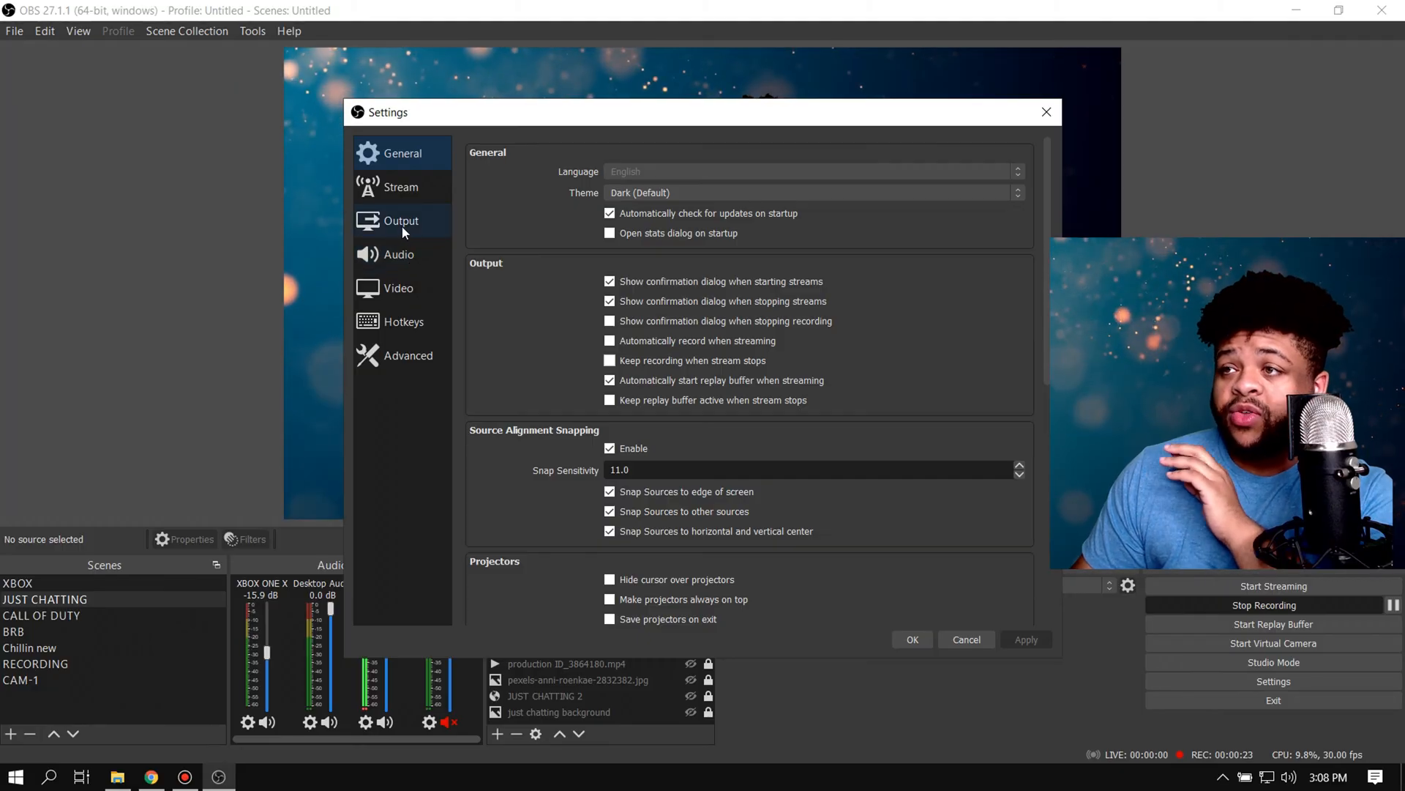
- Check the streaming audio track under Output settings, then bring up the MIC source's context menu
click(400, 221)
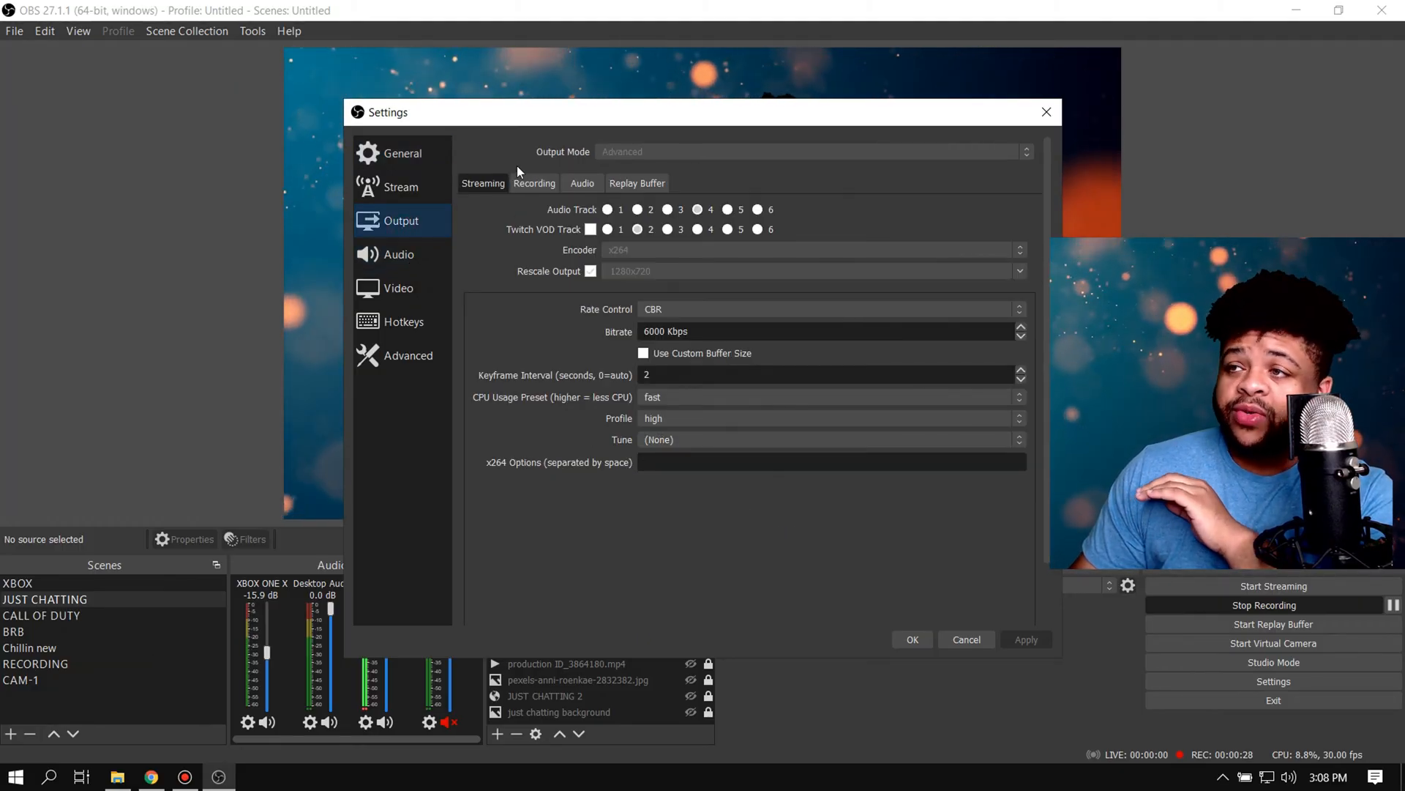
mouse_move(596, 232)
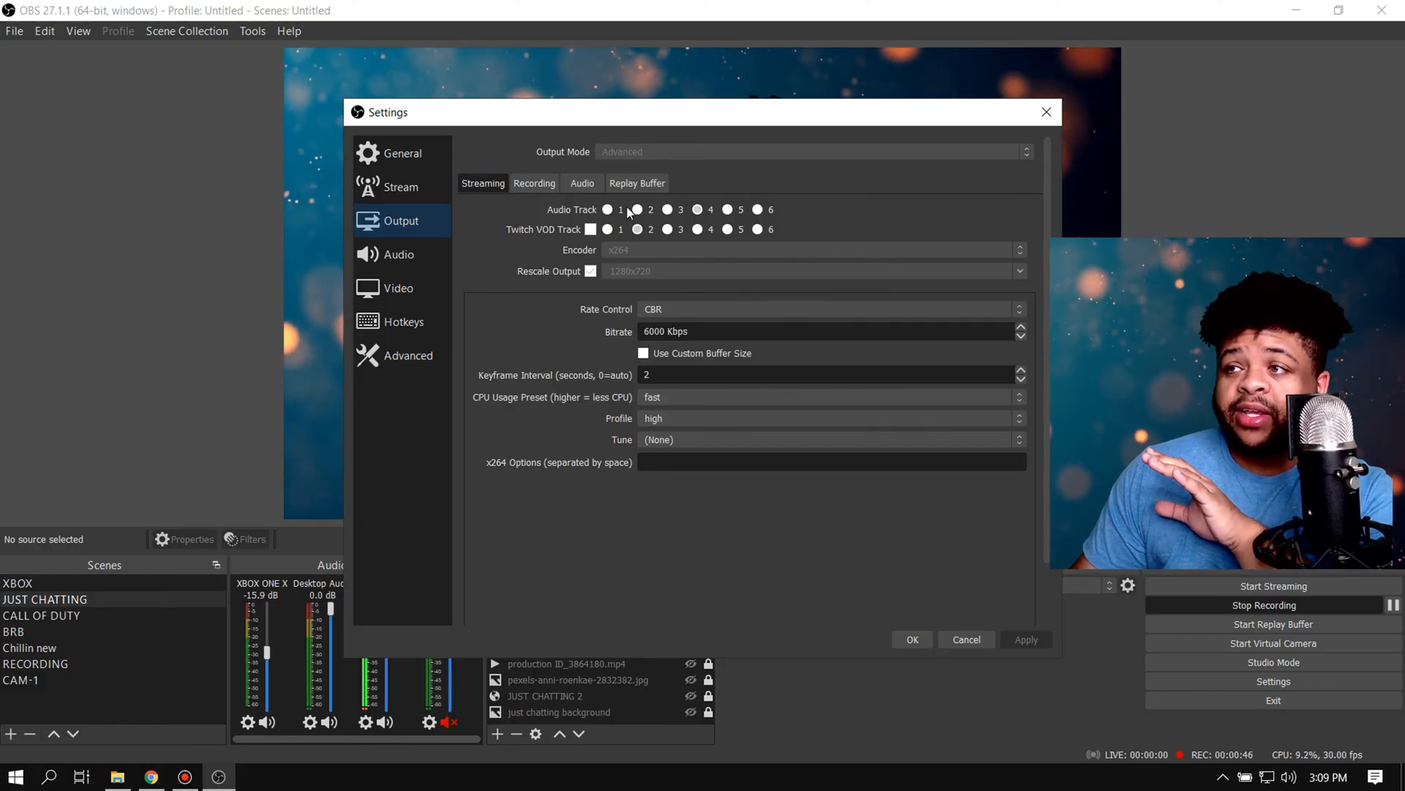
click(696, 209)
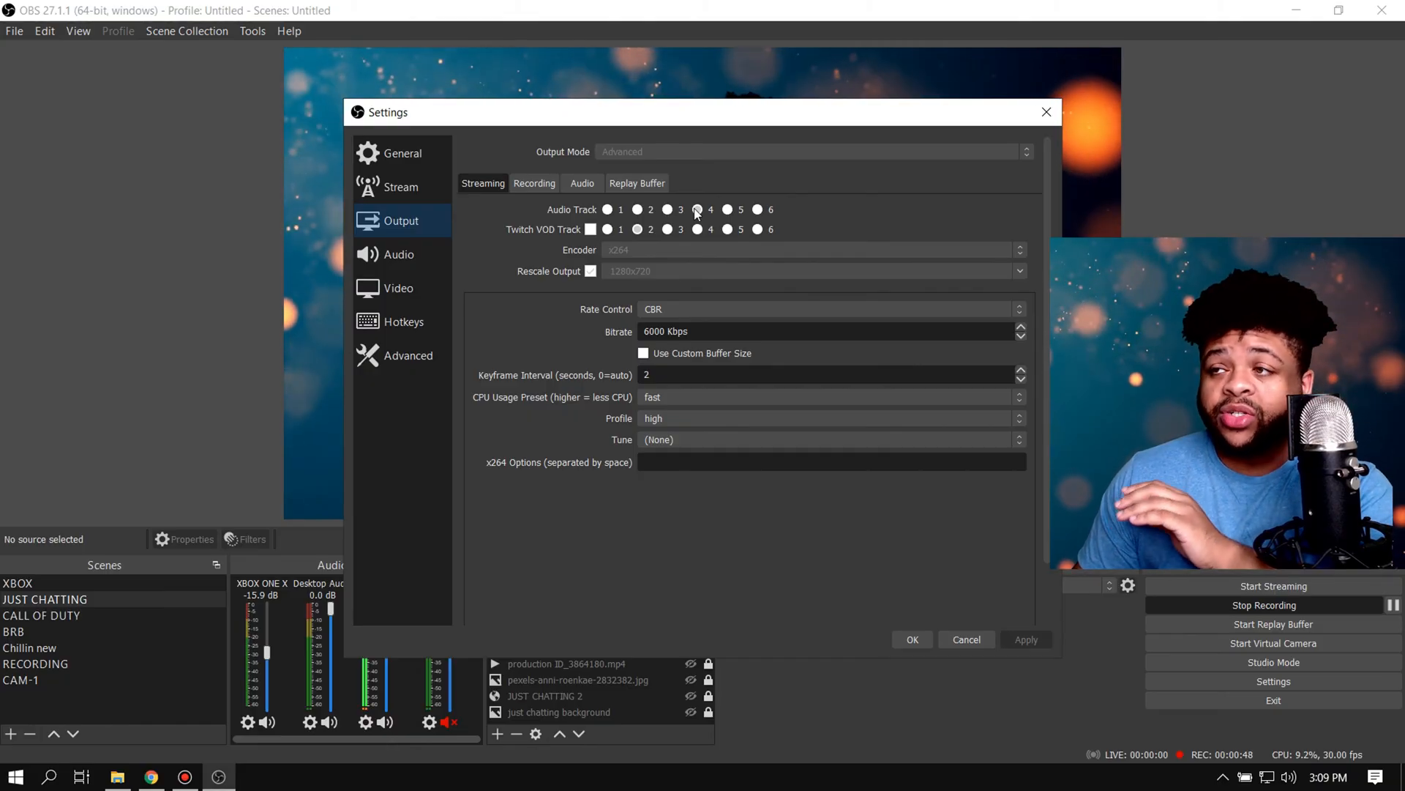
mouse_move(699, 213)
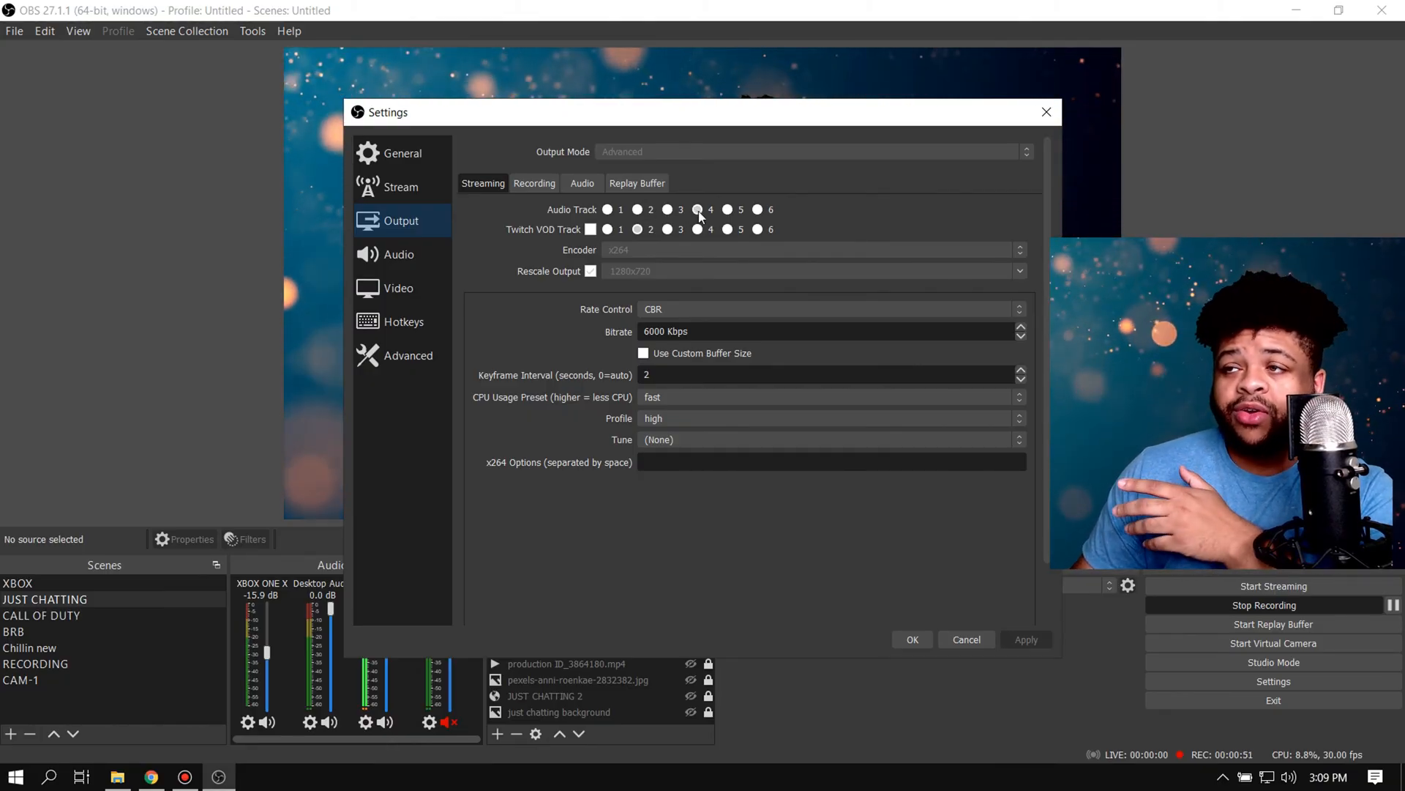
mouse_move(926, 194)
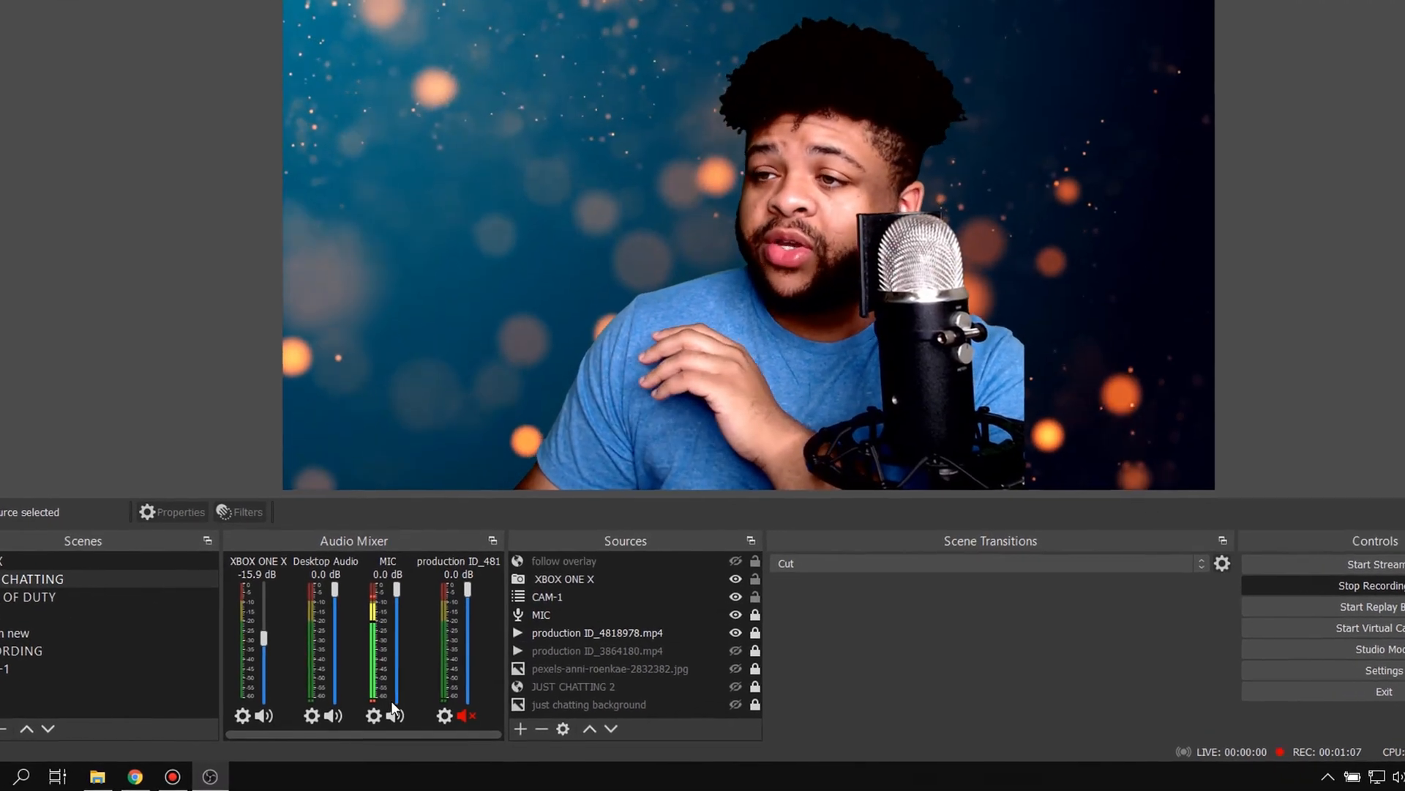
right_click(391, 708)
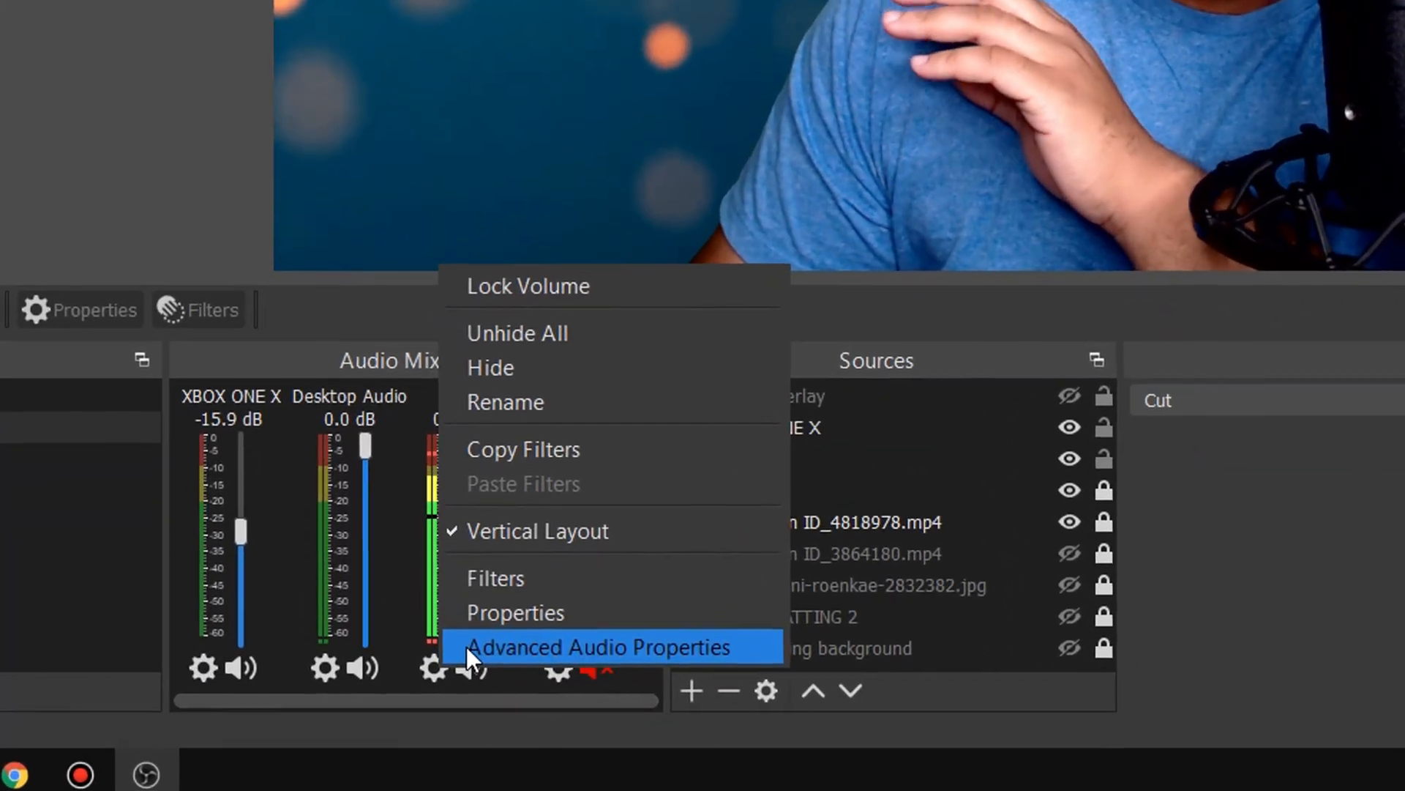
- Open Advanced Audio Properties and toggle CAM-2's track 4 assignment
click(603, 647)
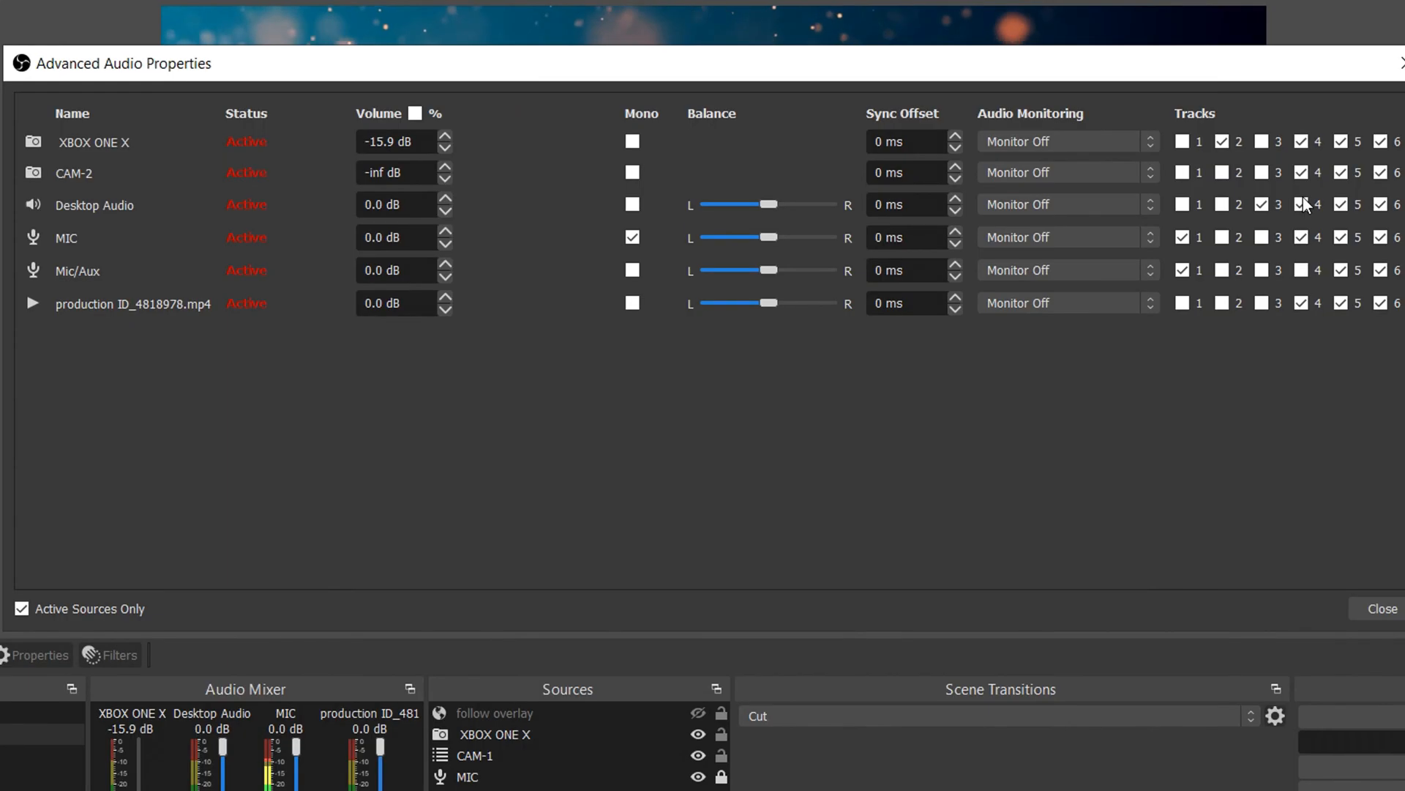
click(1302, 172)
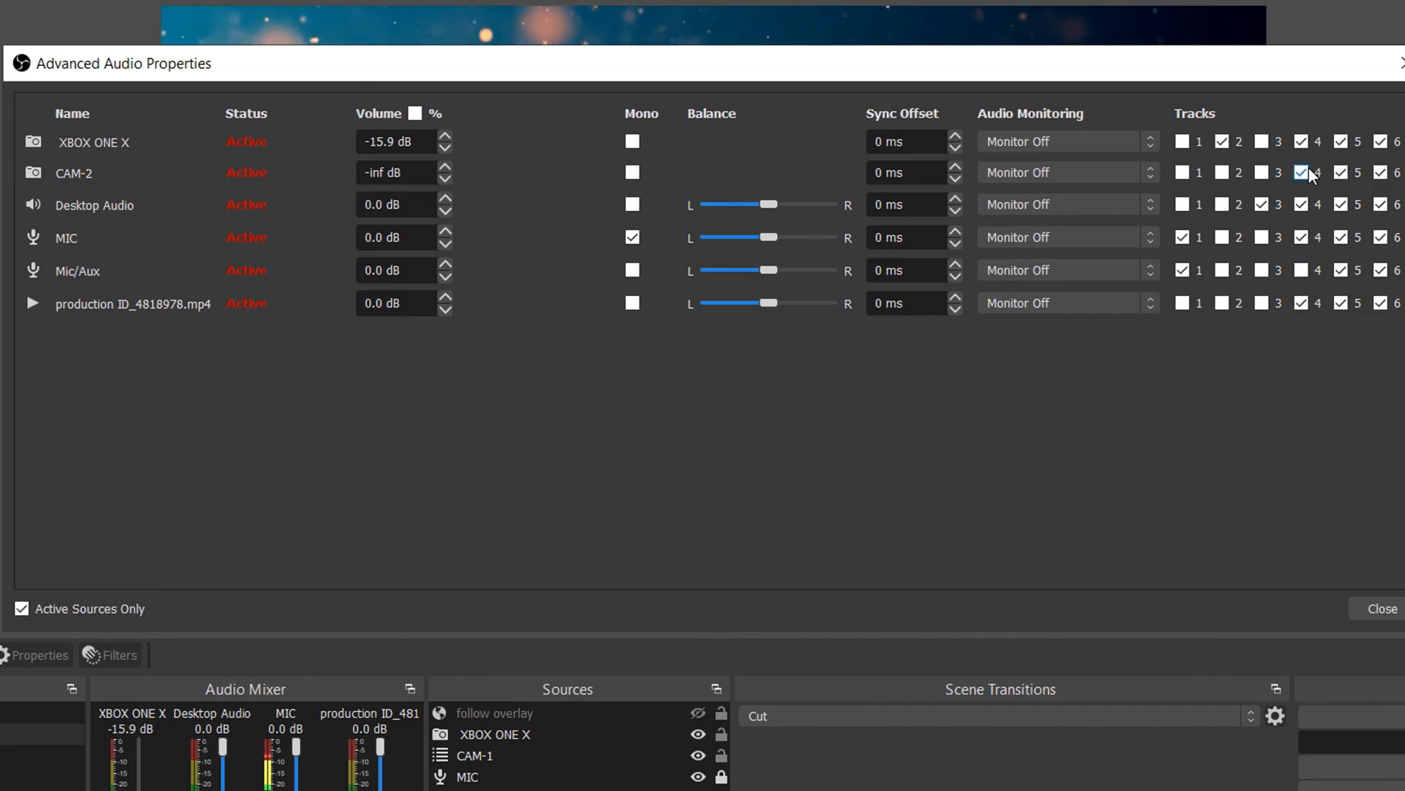
click(1302, 172)
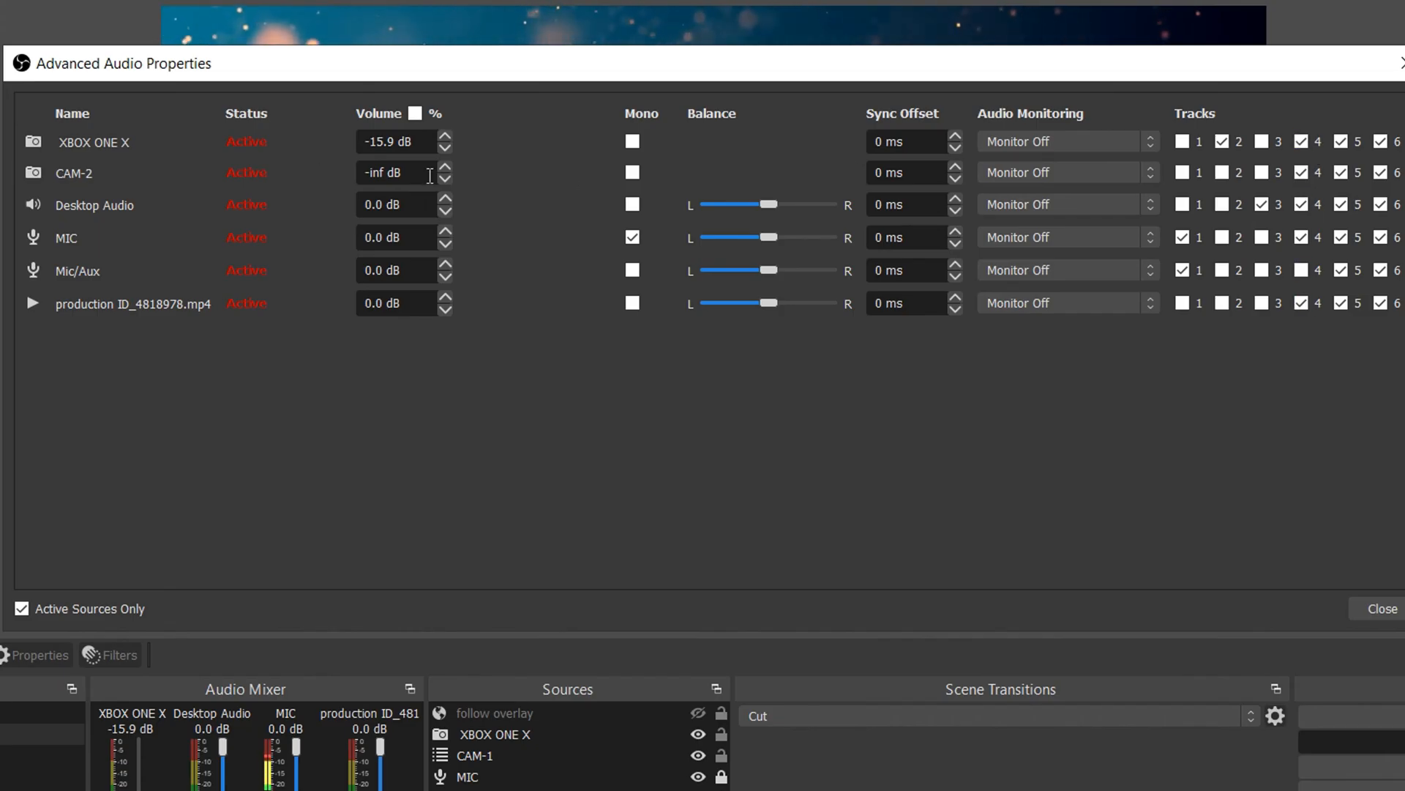
mouse_move(95, 193)
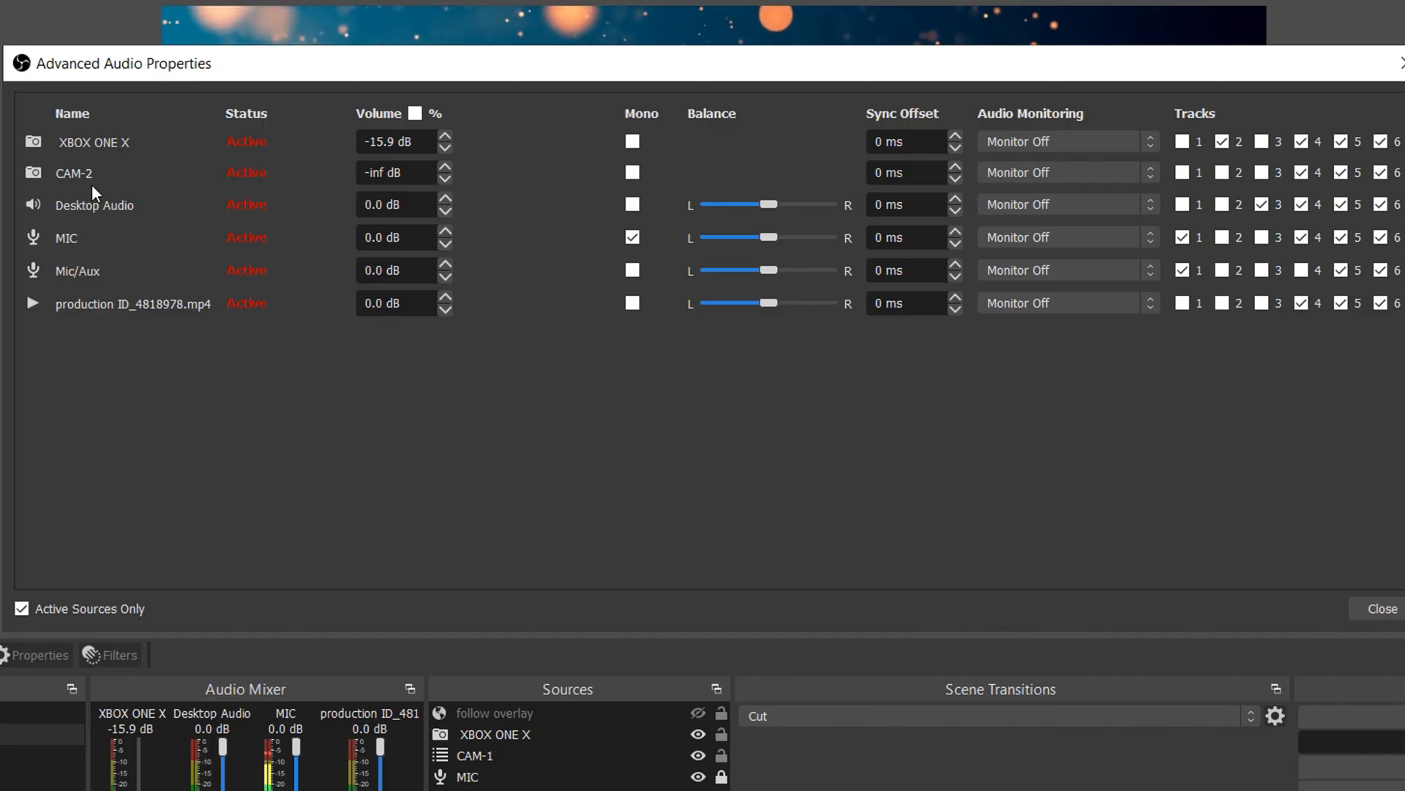
mouse_move(93, 235)
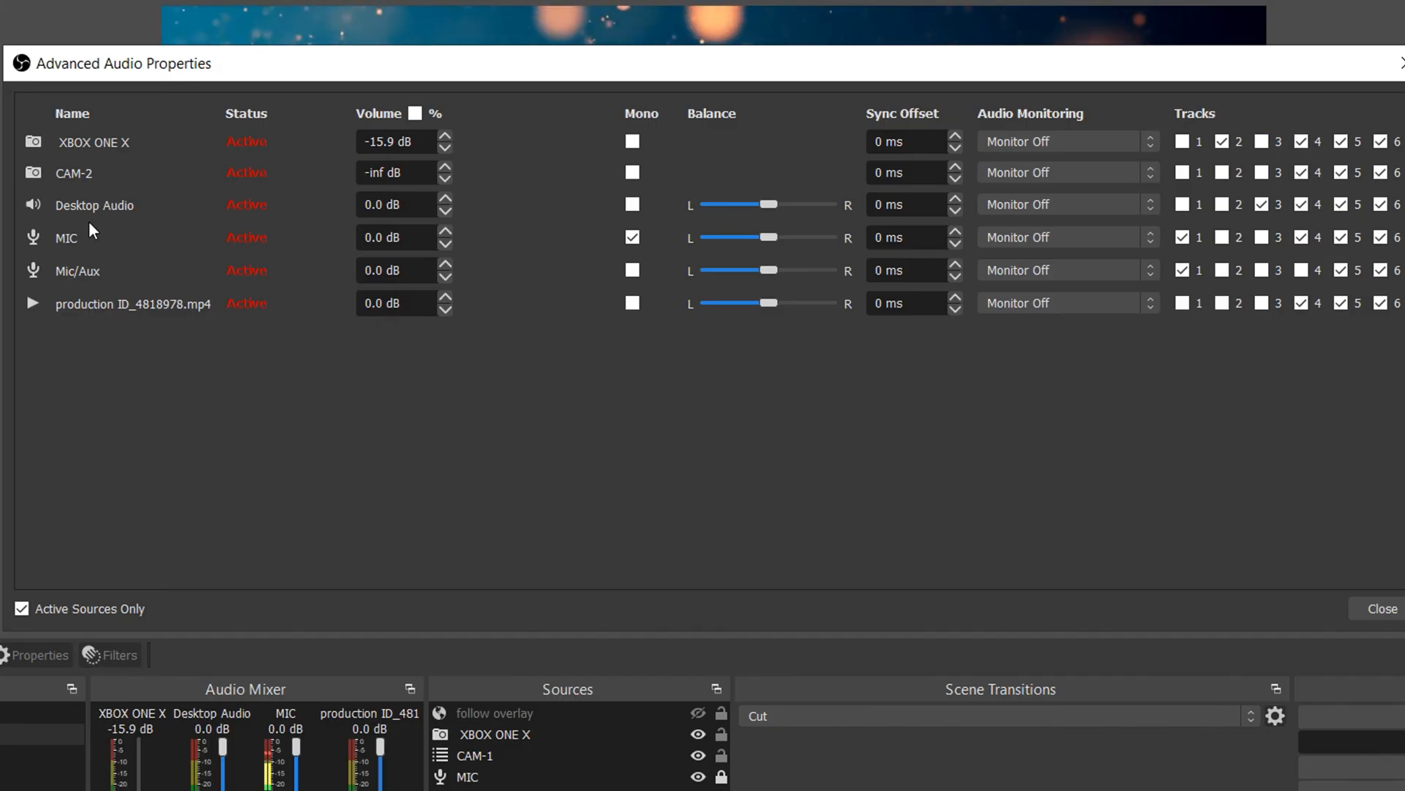
click(1301, 172)
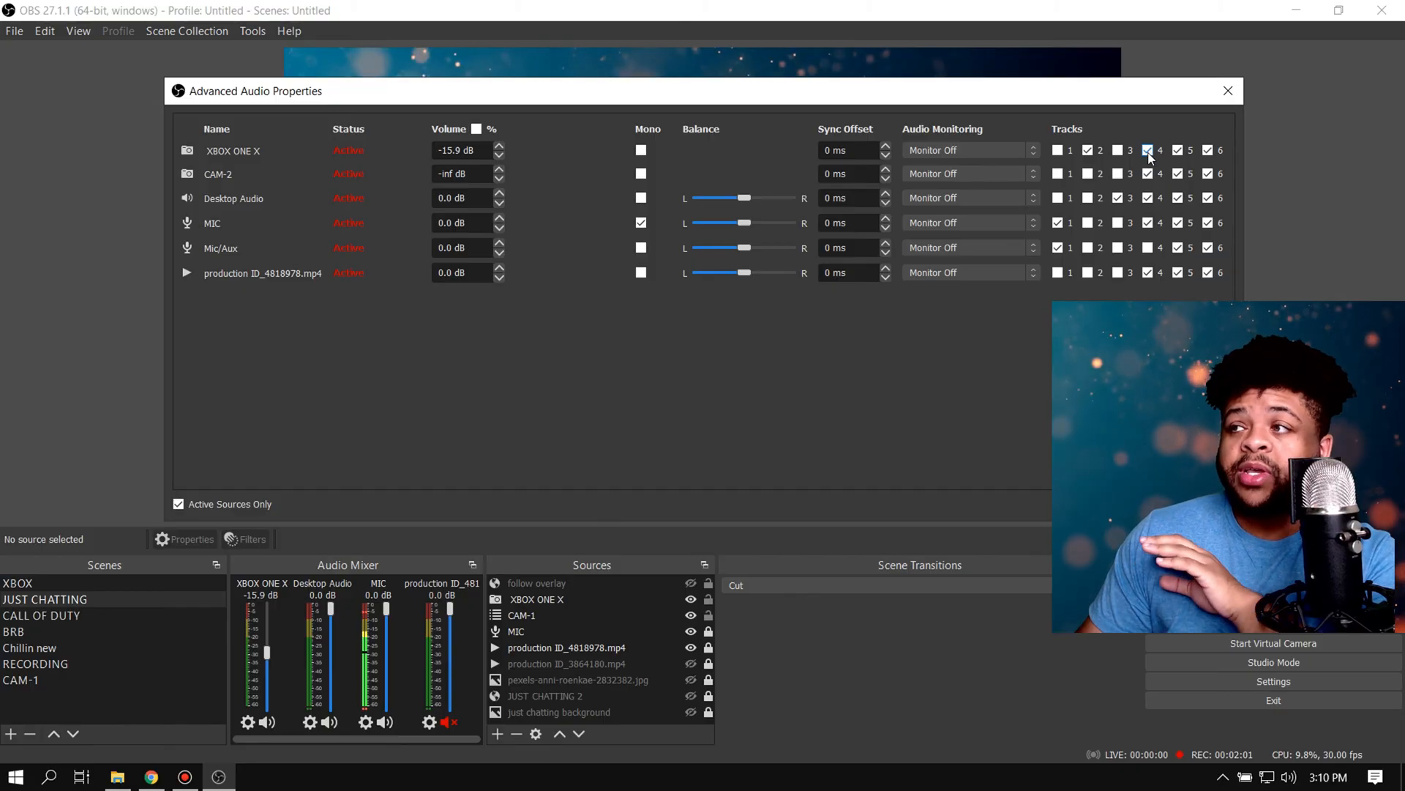
click(1149, 149)
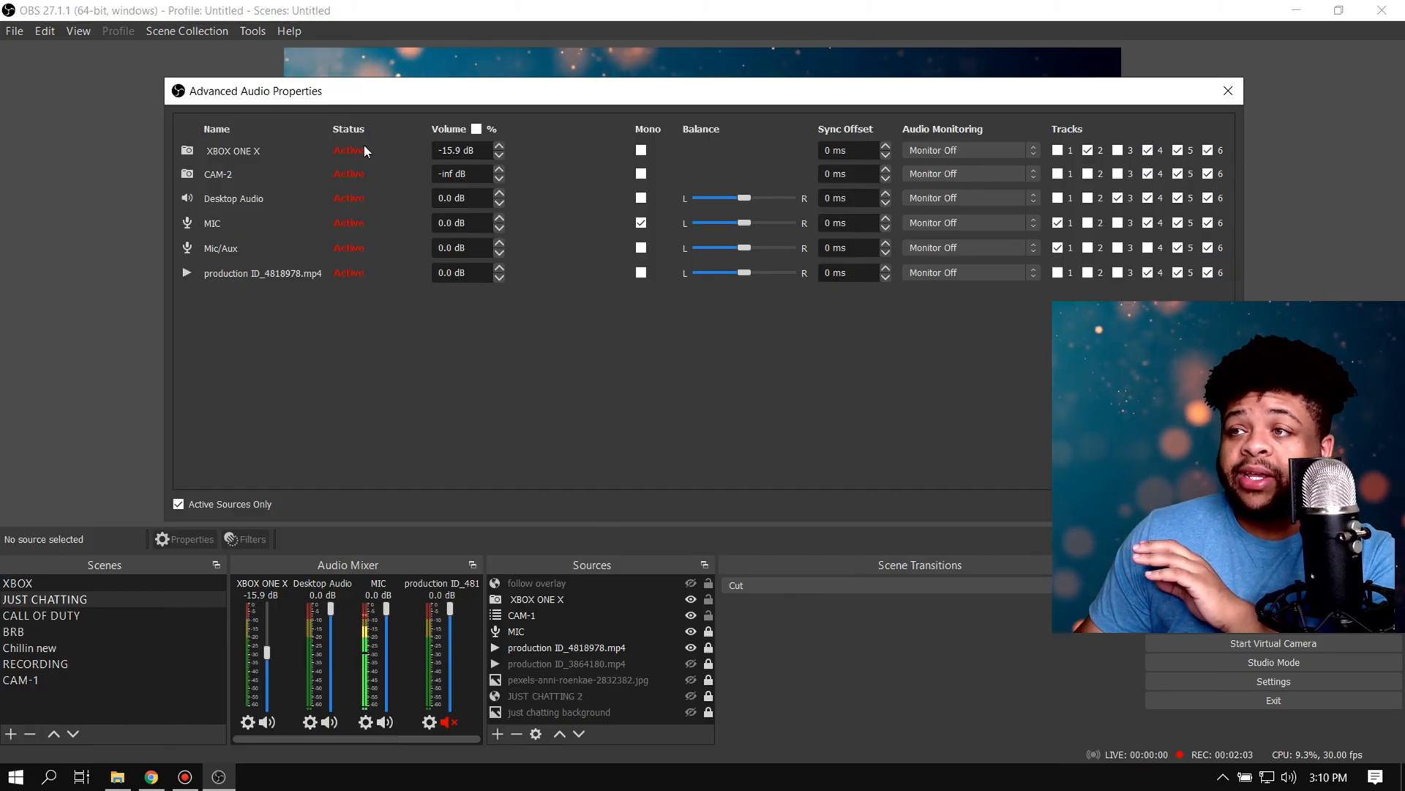
mouse_move(281, 185)
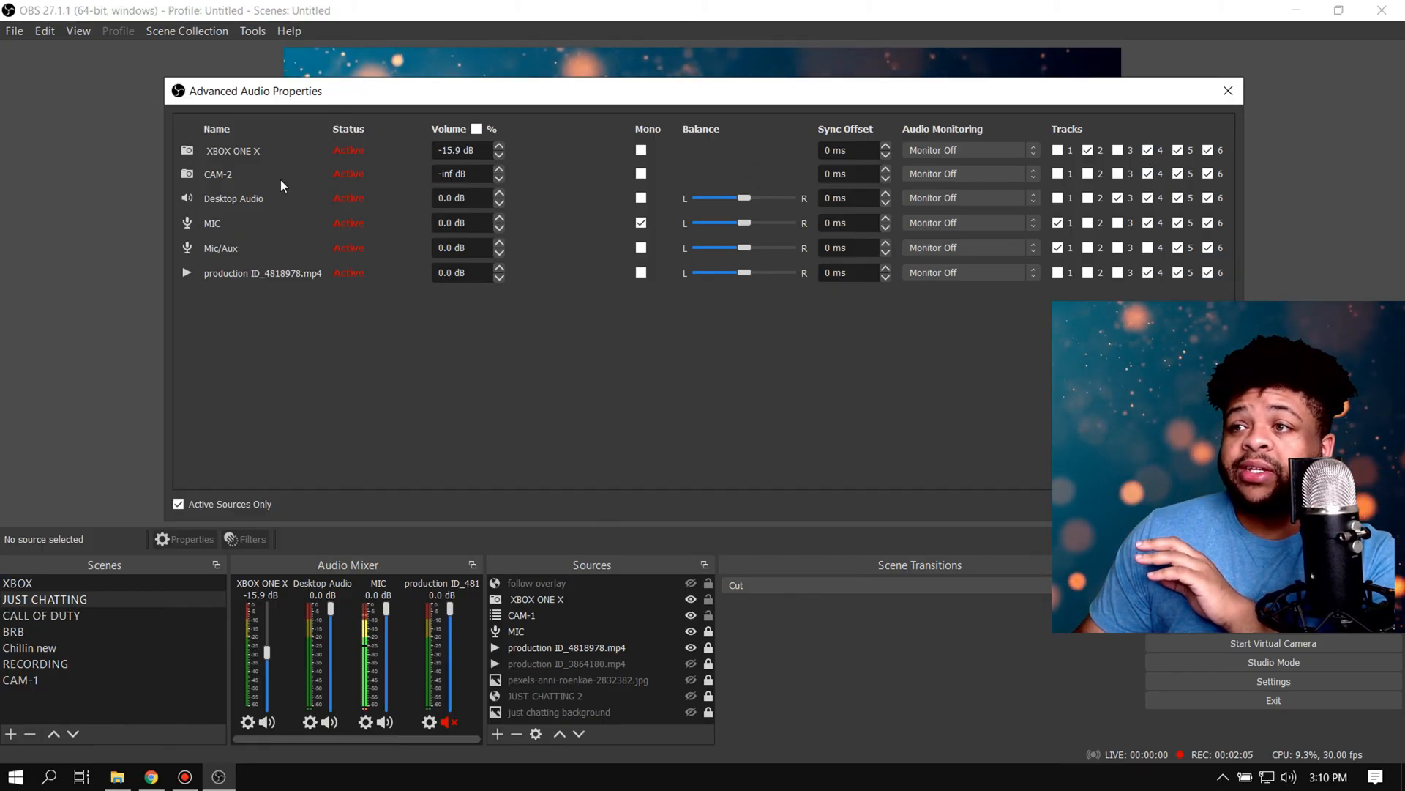
mouse_move(732, 331)
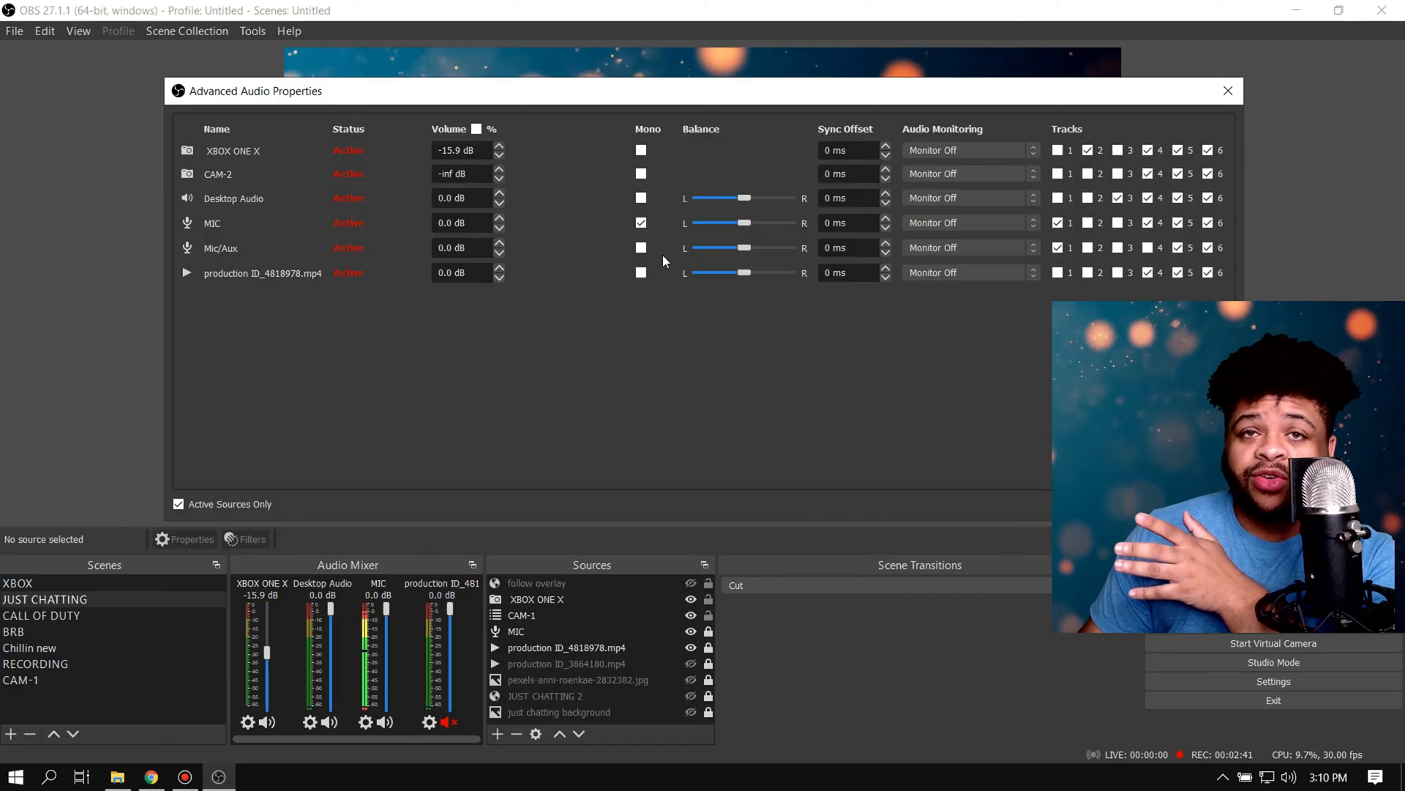
mouse_move(650, 242)
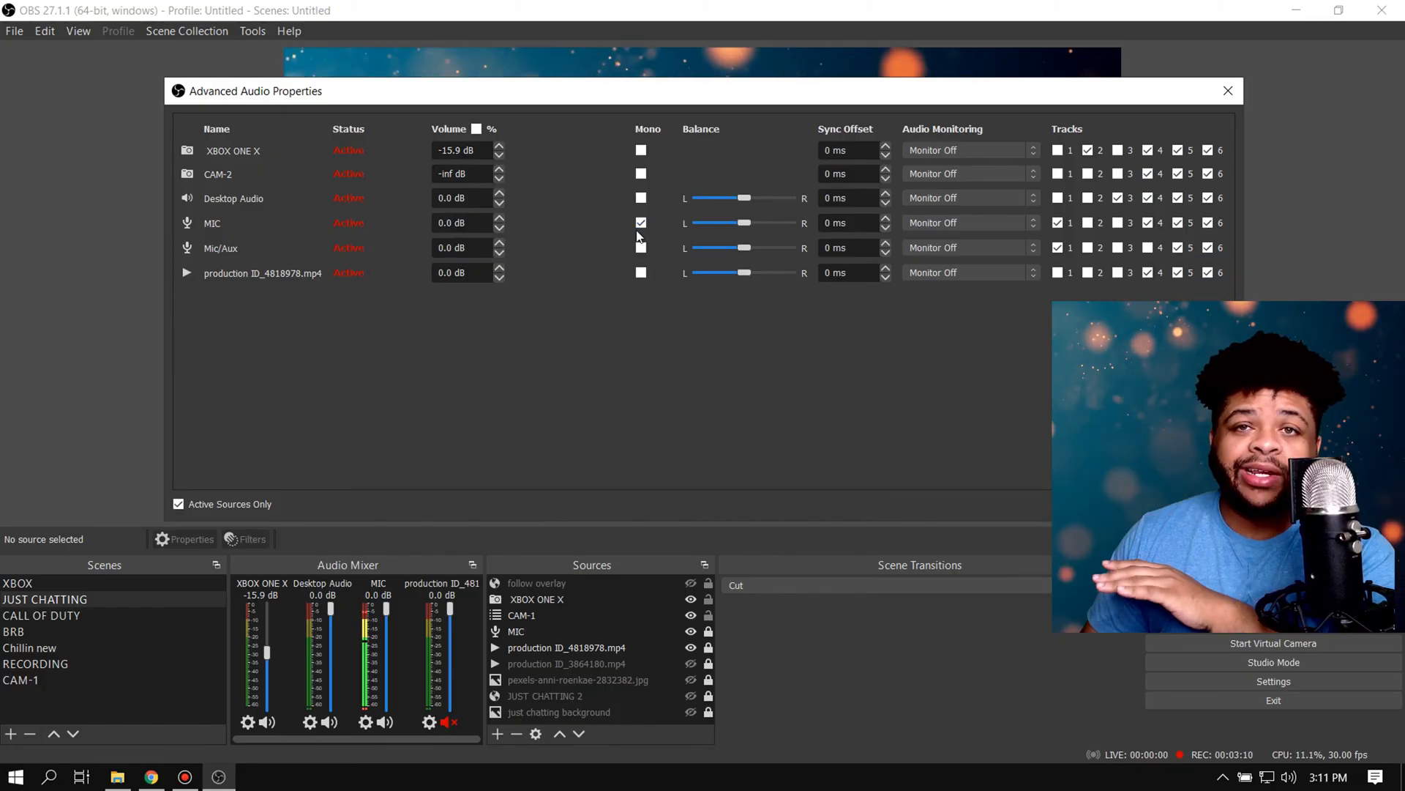
- Close the Advanced Audio Properties window, returning to the main OBS view
click(1227, 91)
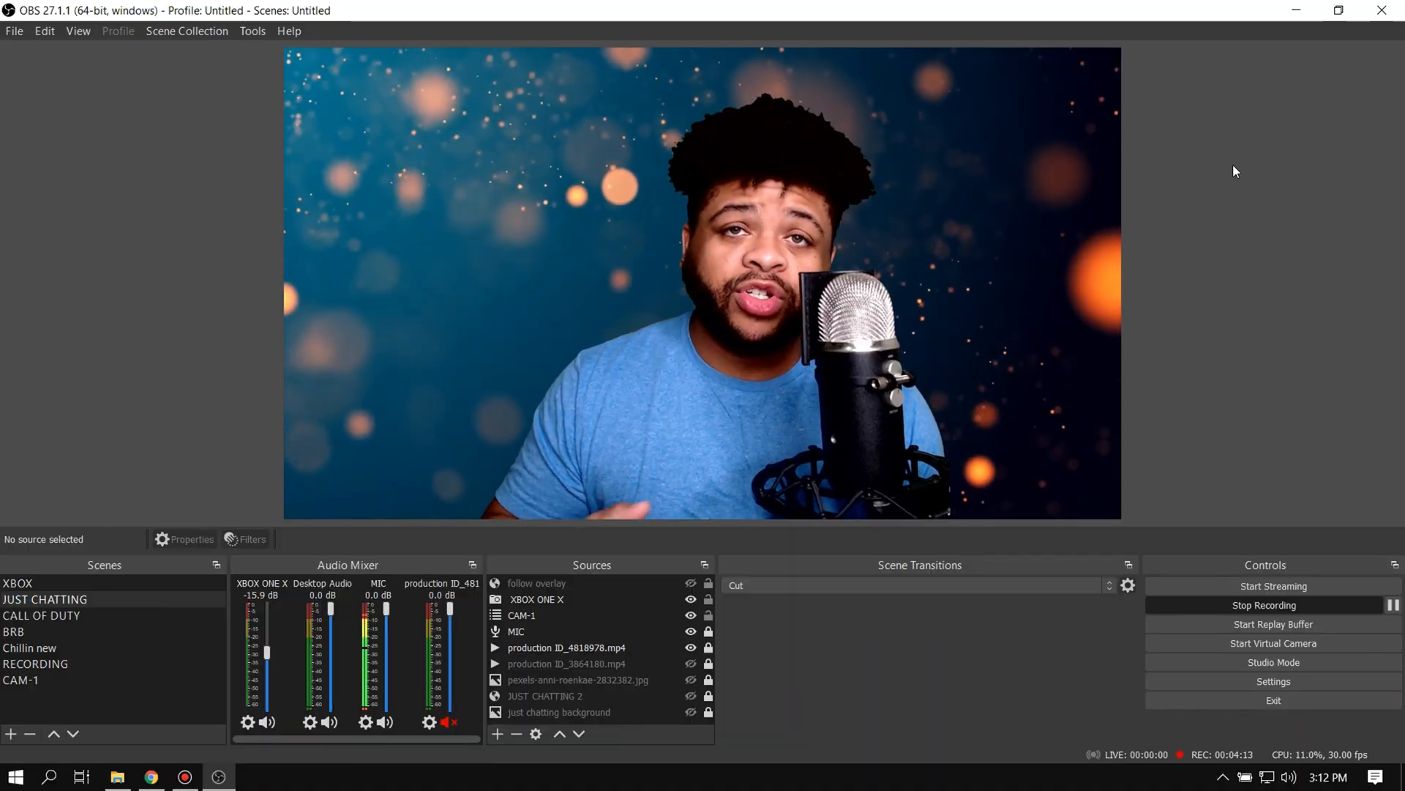